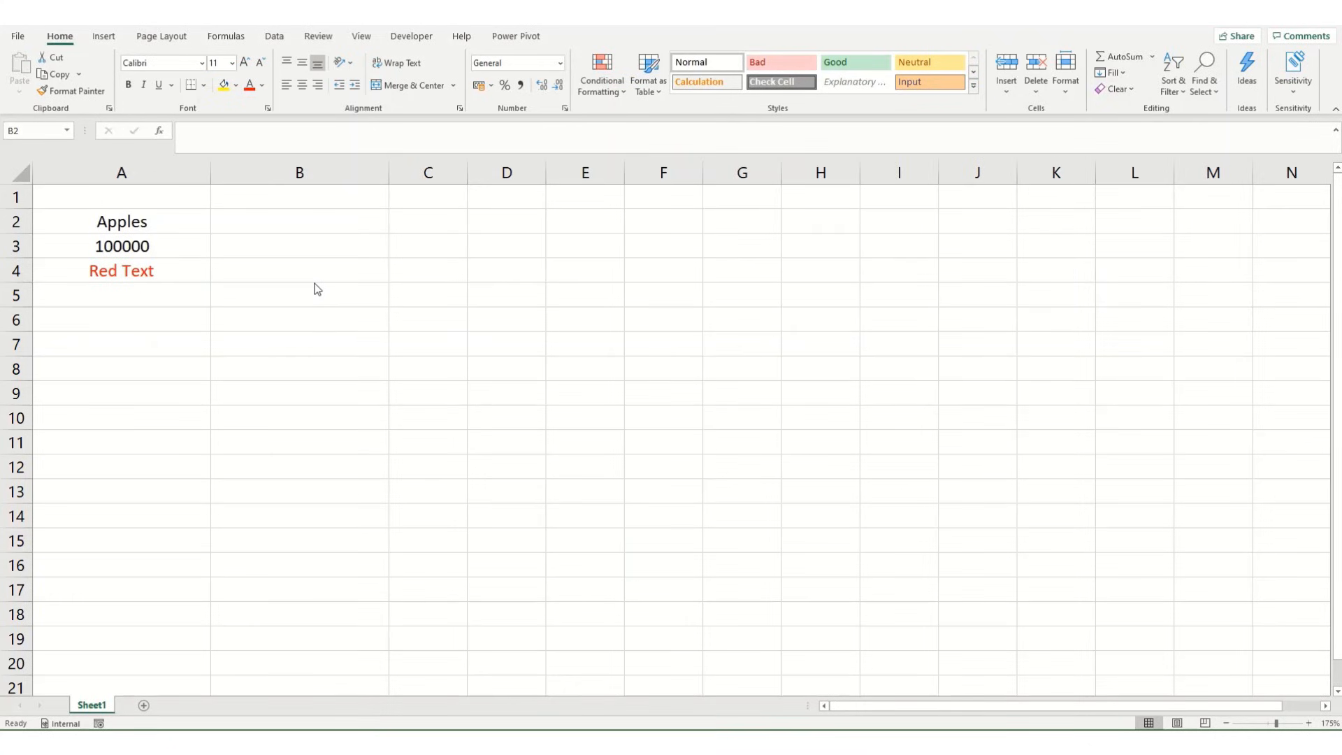
mouse_move(288, 261)
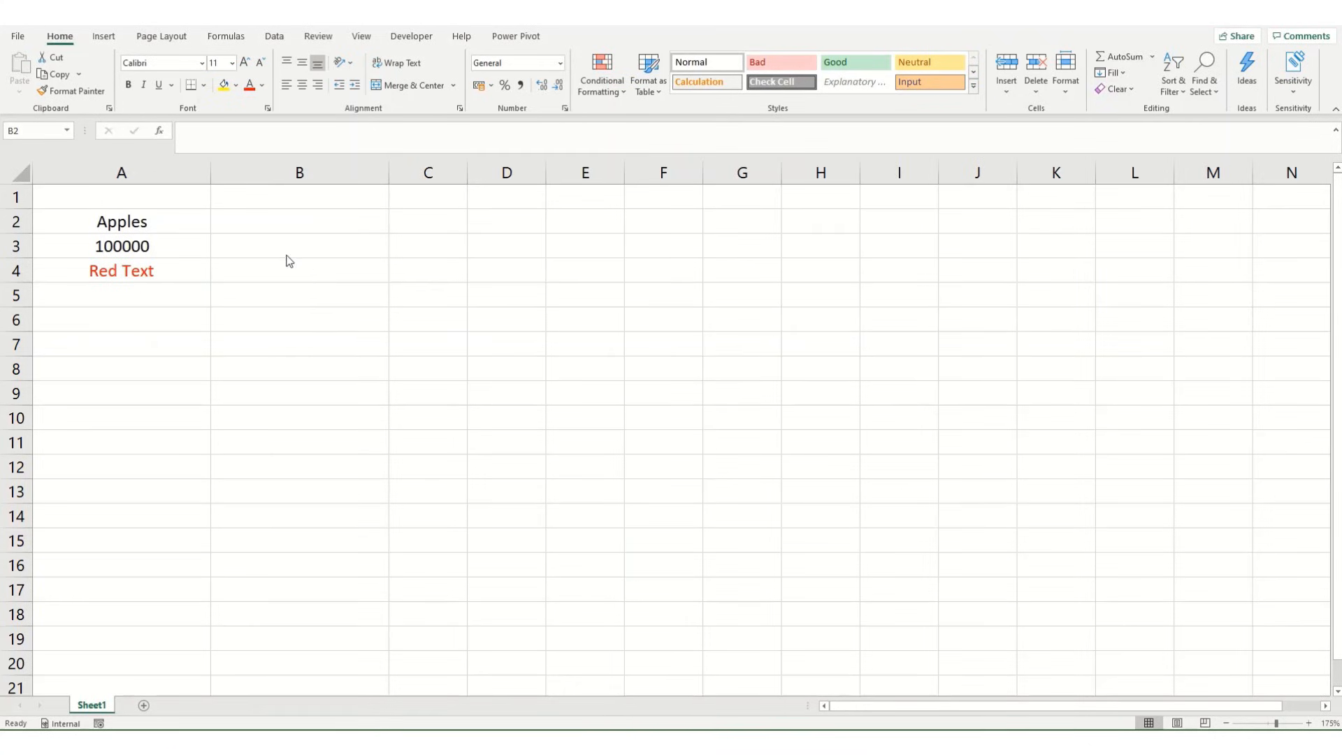
Browse the Text functions list on the Formulas ribbon and hover LEN without inserting it
click(226, 36)
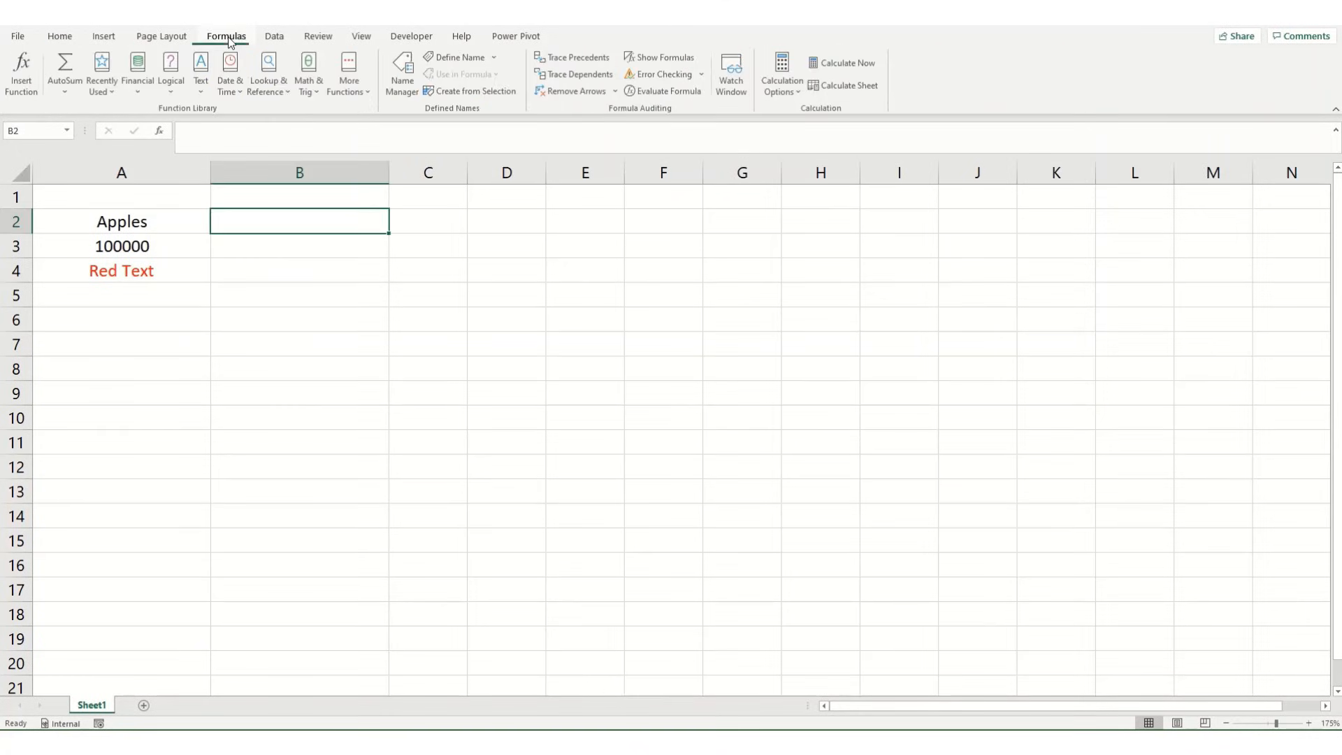
mouse_move(200, 73)
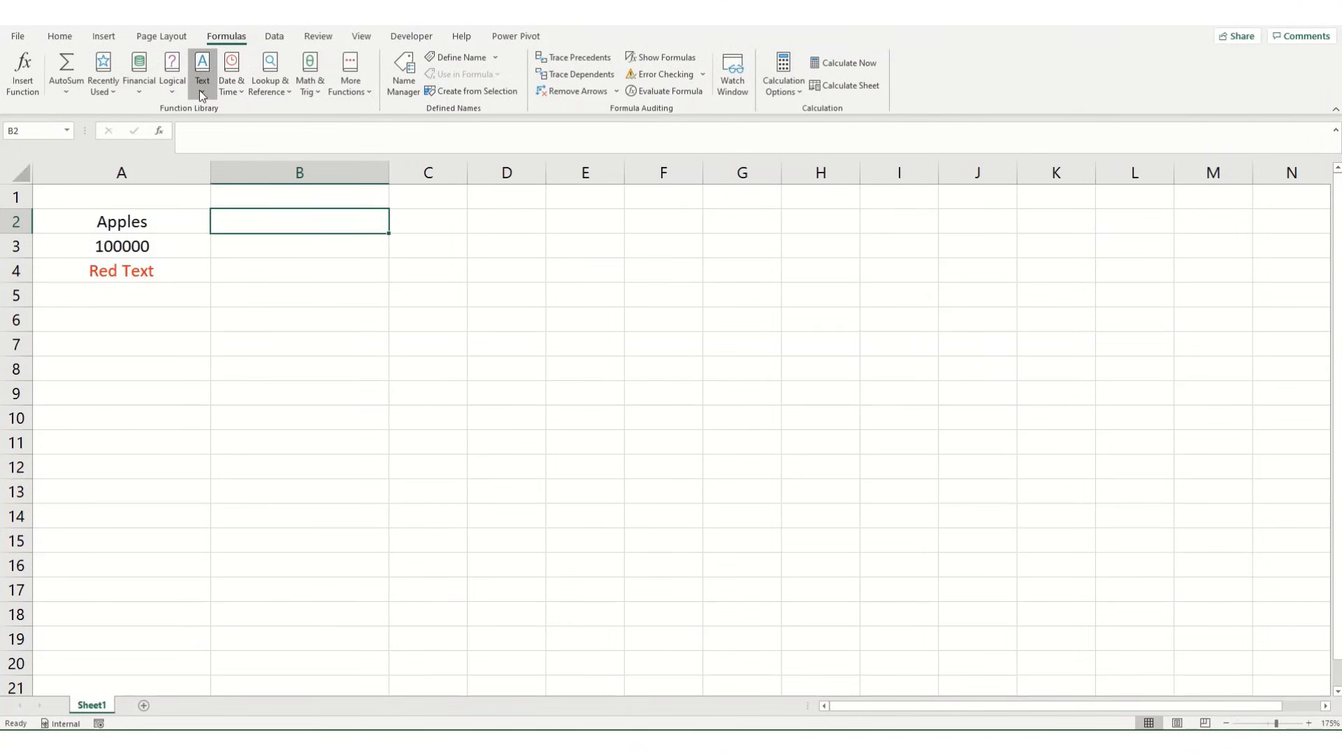
click(201, 72)
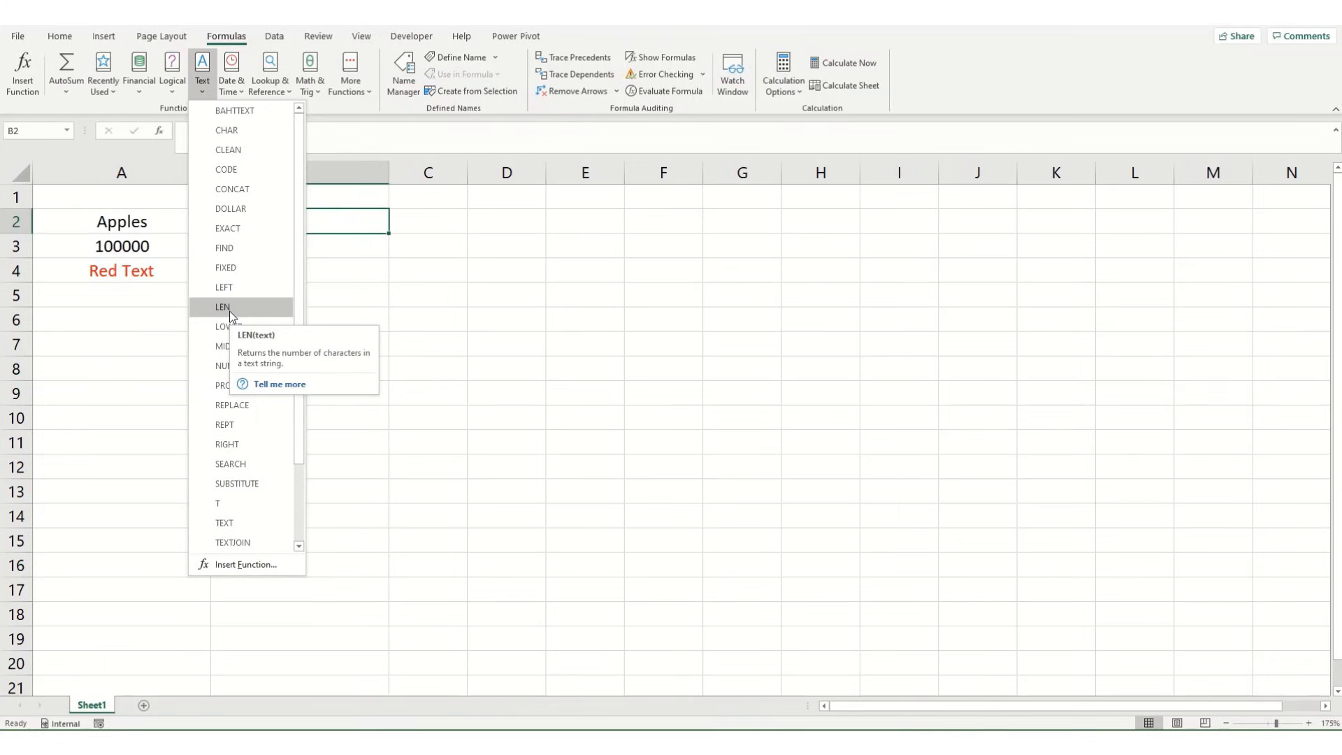
mouse_move(398, 227)
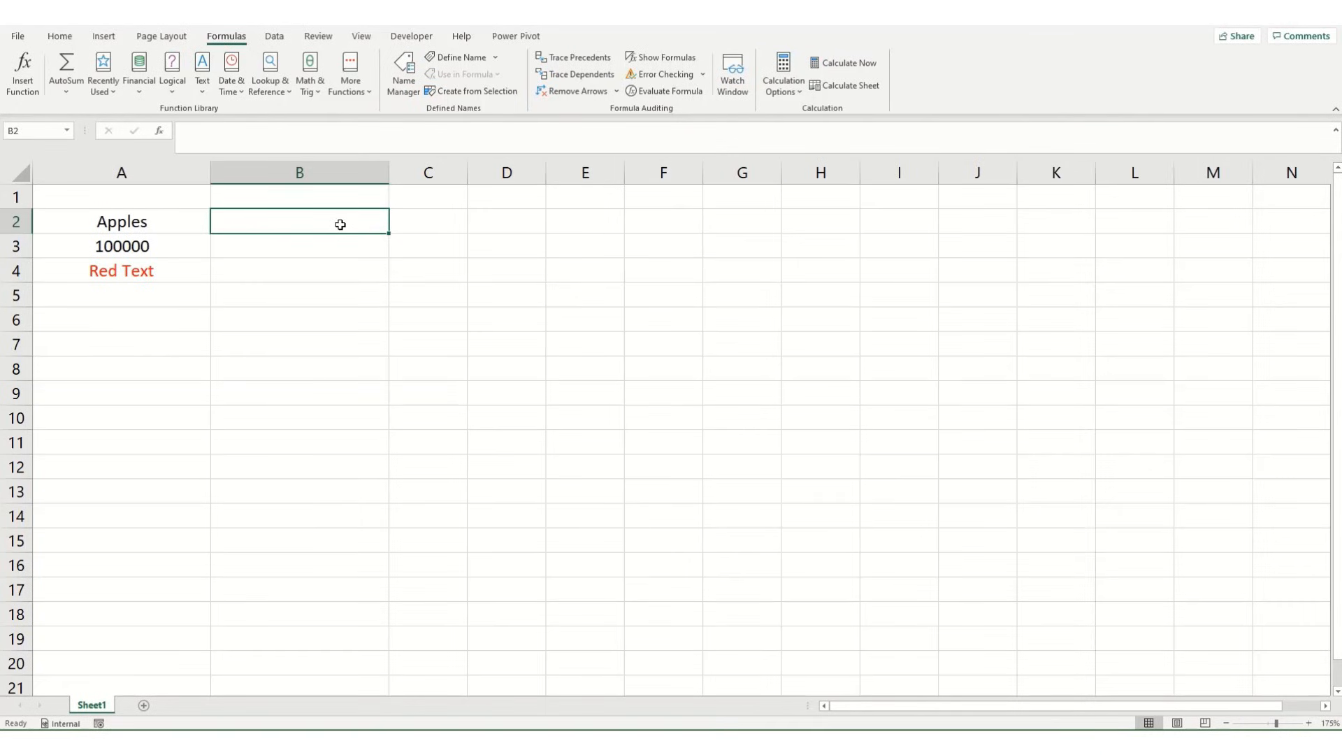
Enter =LEN(A2) in B2 so it returns 6 for Apples
text(=l)
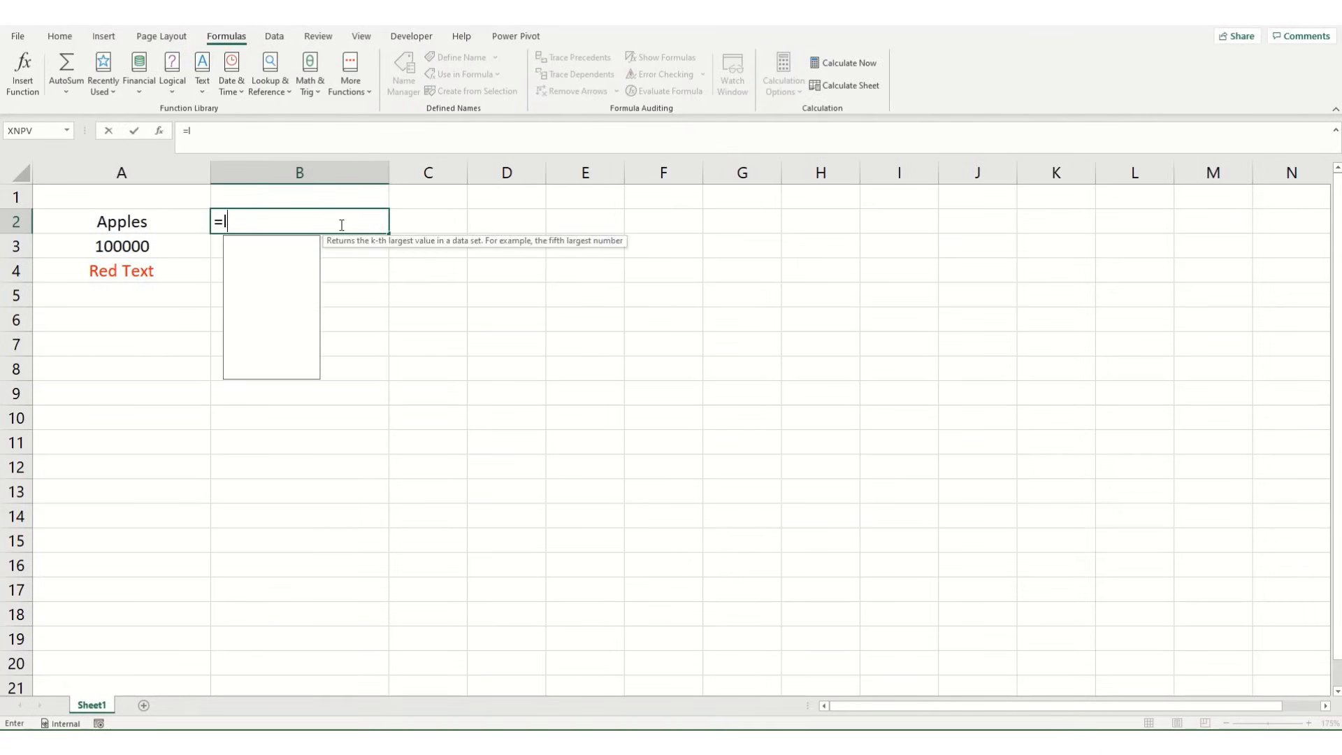
text(LEN()
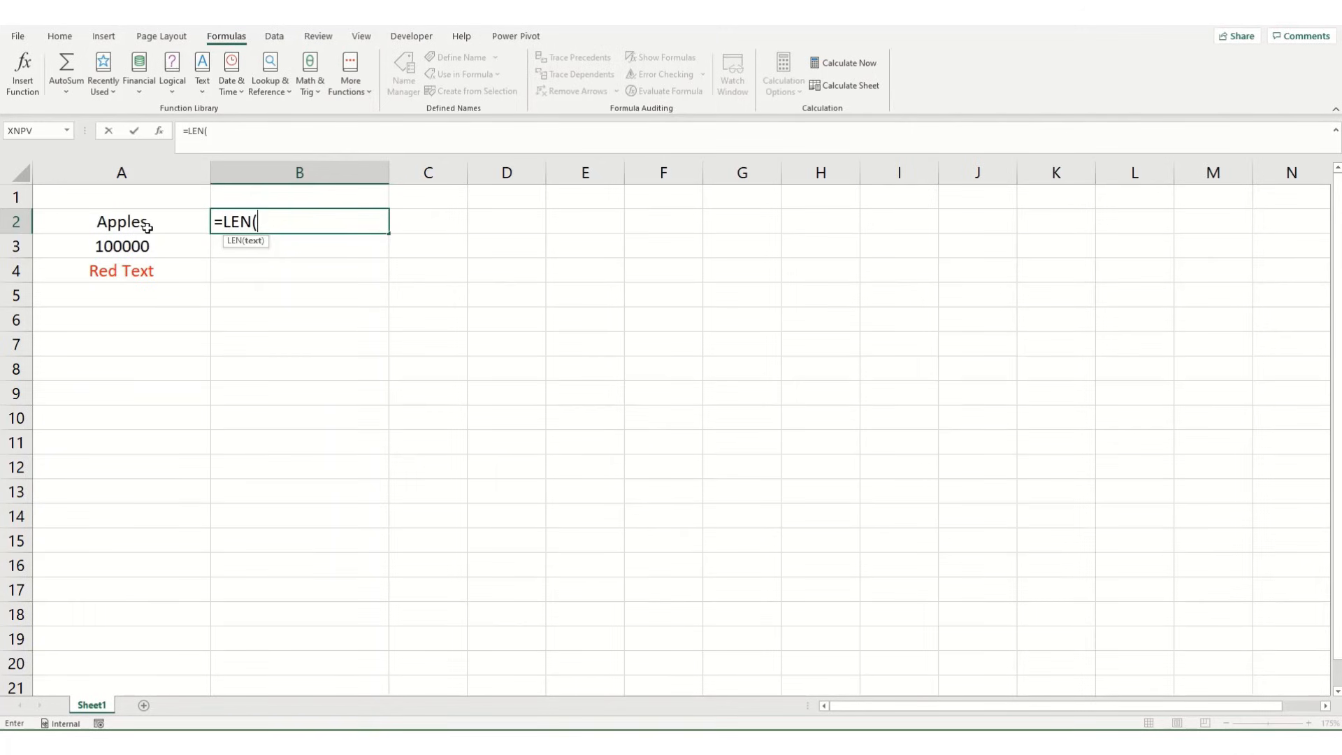
click(120, 222)
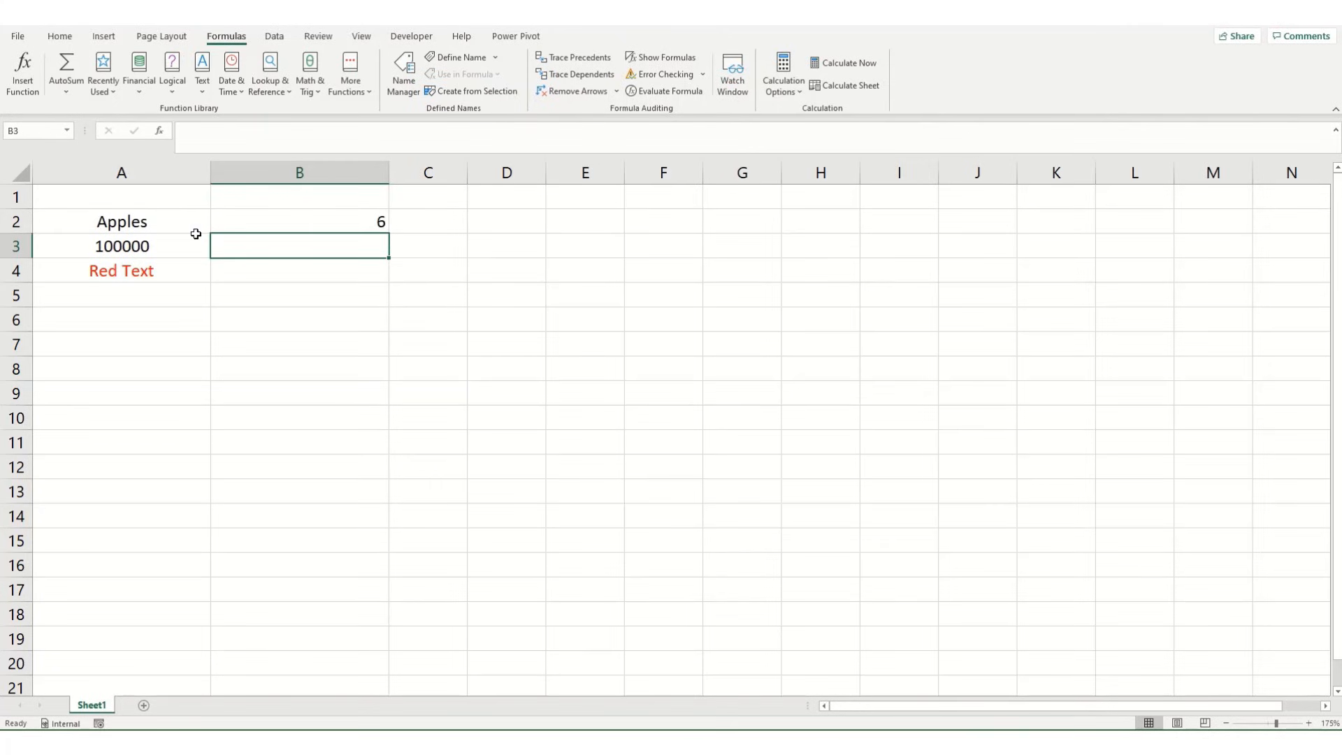
Copy the LEN formula from B2 into B3 and B4, giving 6 and 8
click(299, 221)
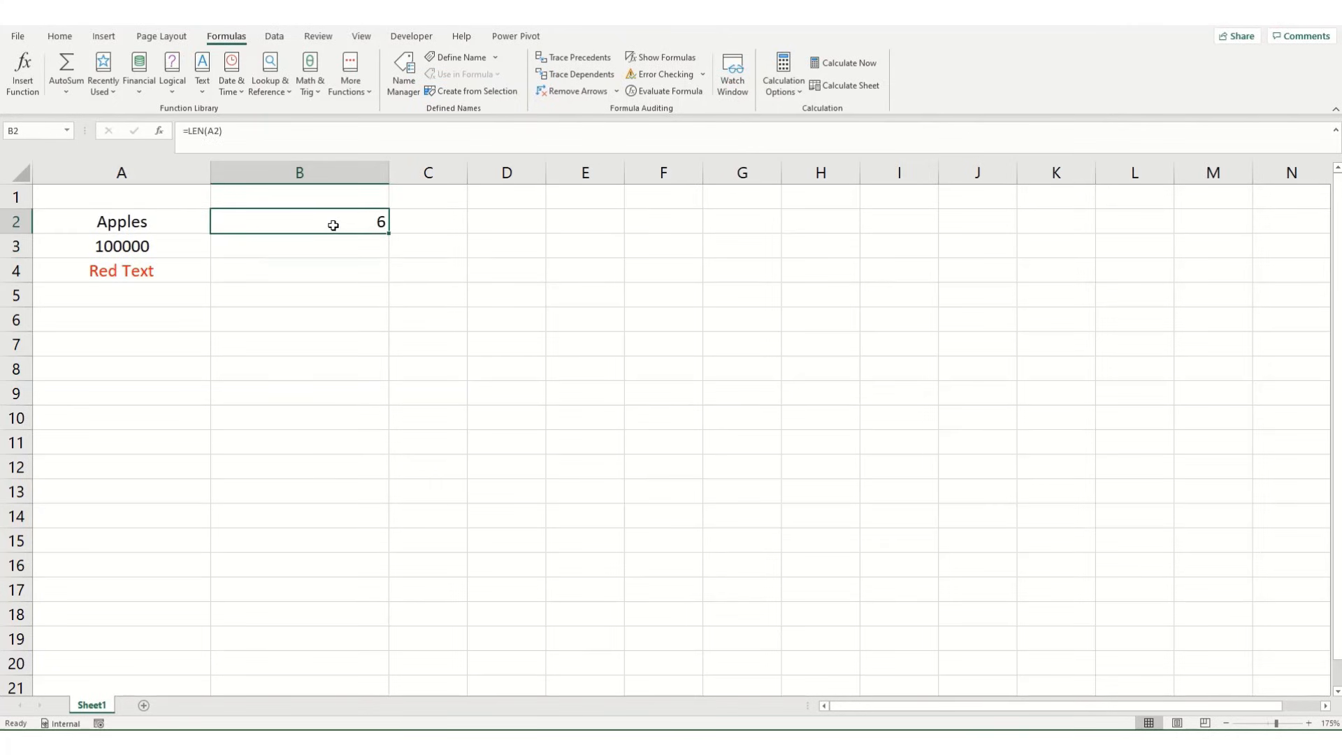
key(ctrl+c)
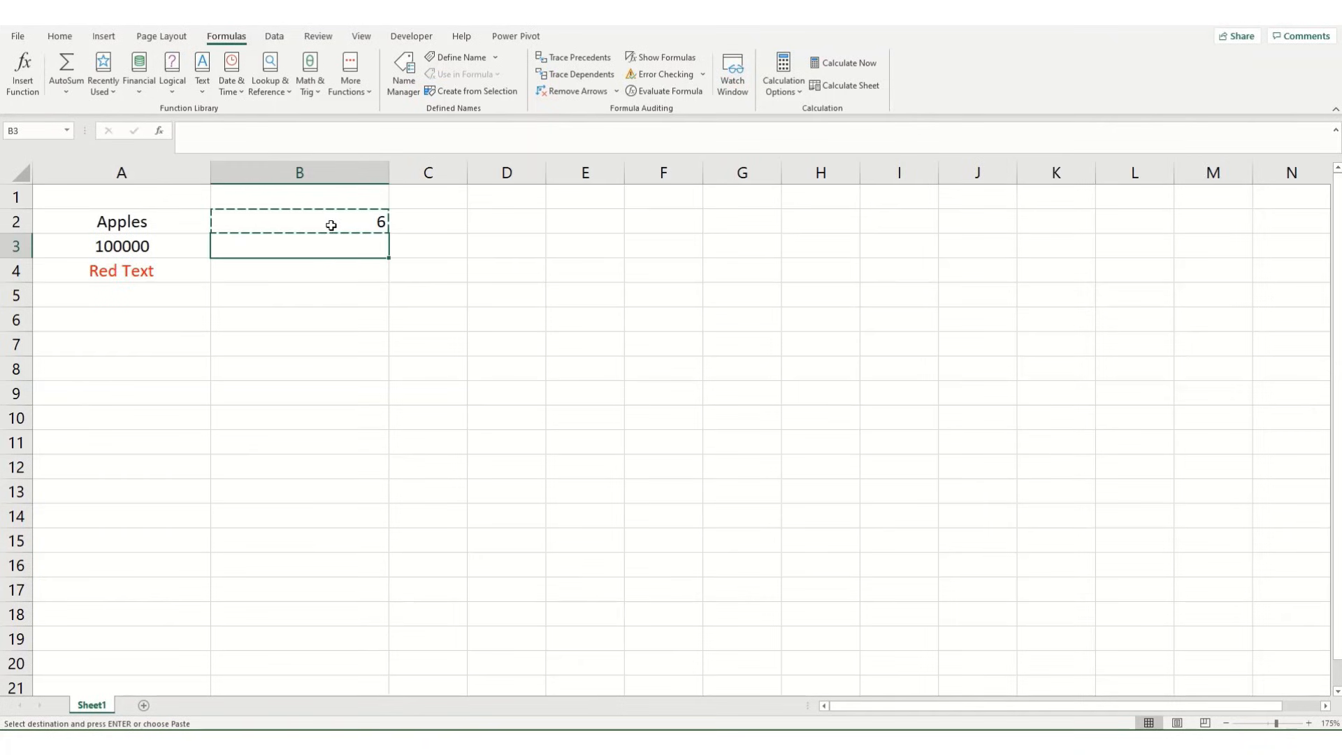
key(ctrl+v)
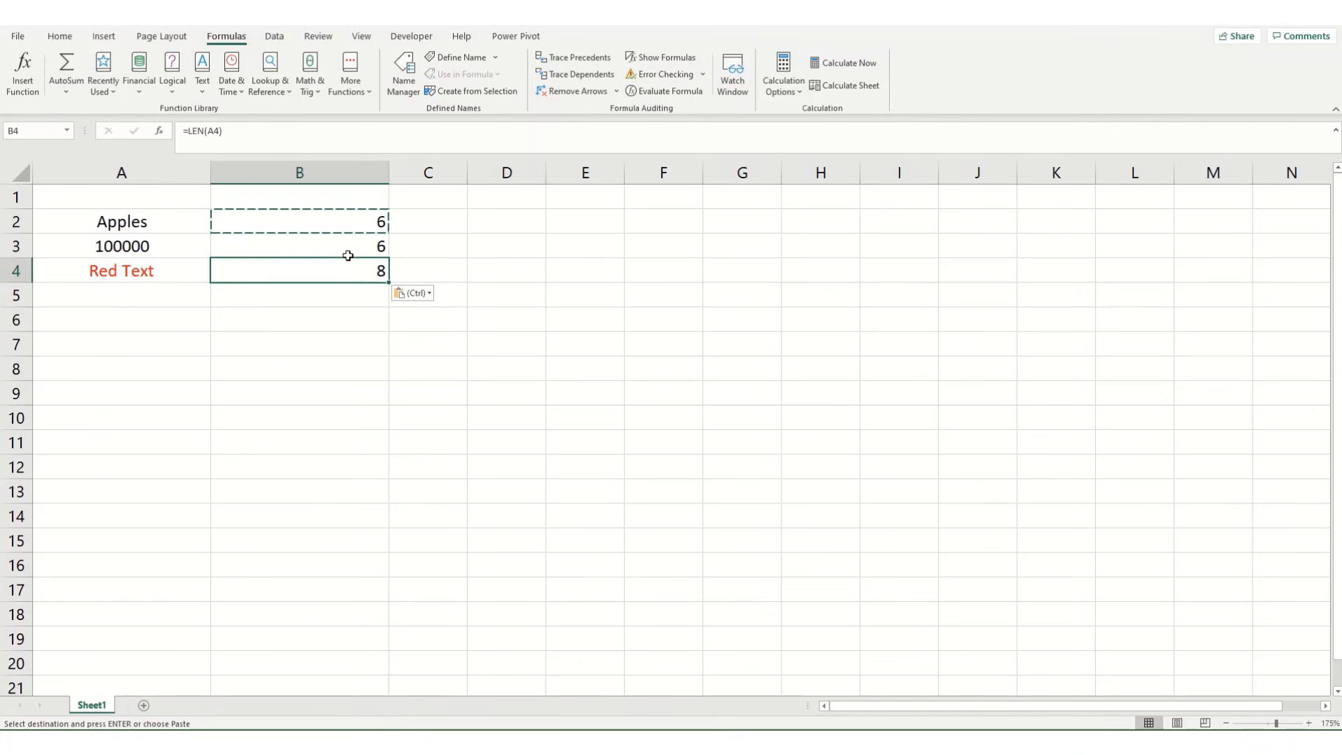
mouse_move(96, 246)
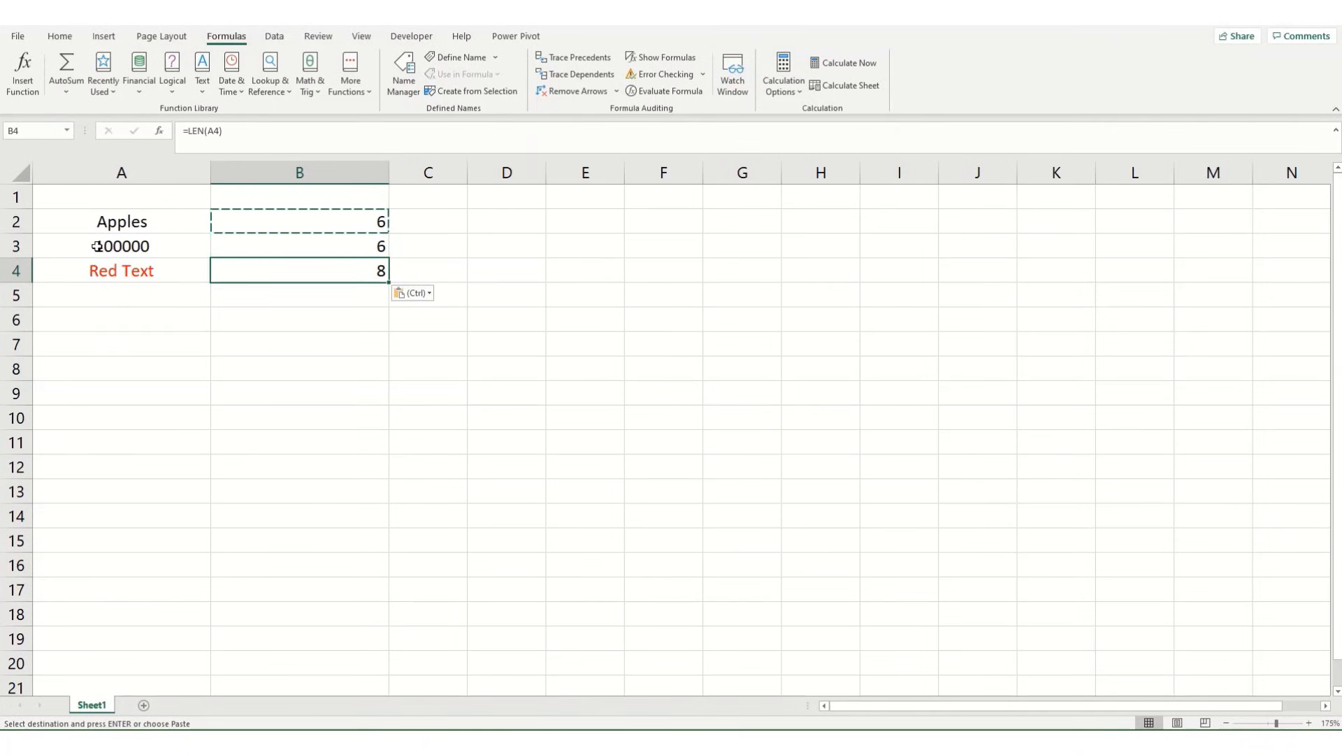
mouse_move(154, 252)
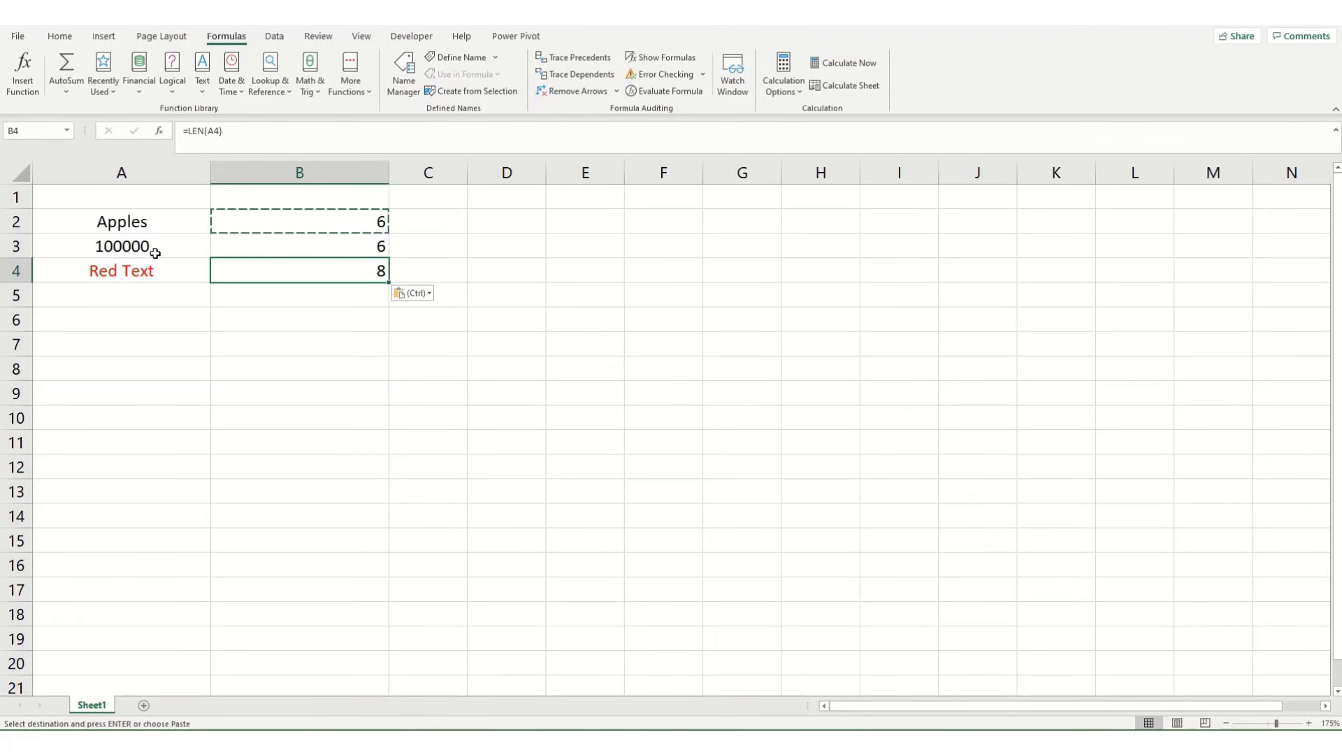
mouse_move(364, 280)
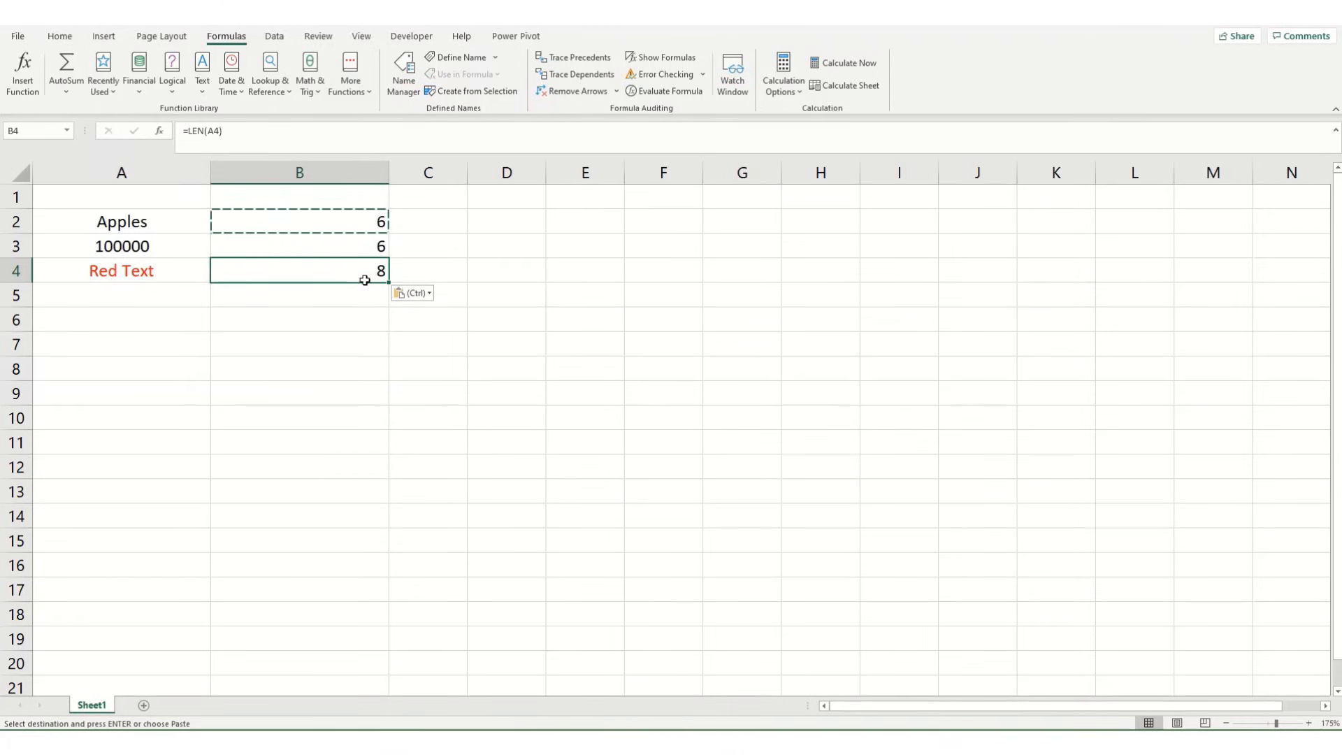
mouse_move(105, 270)
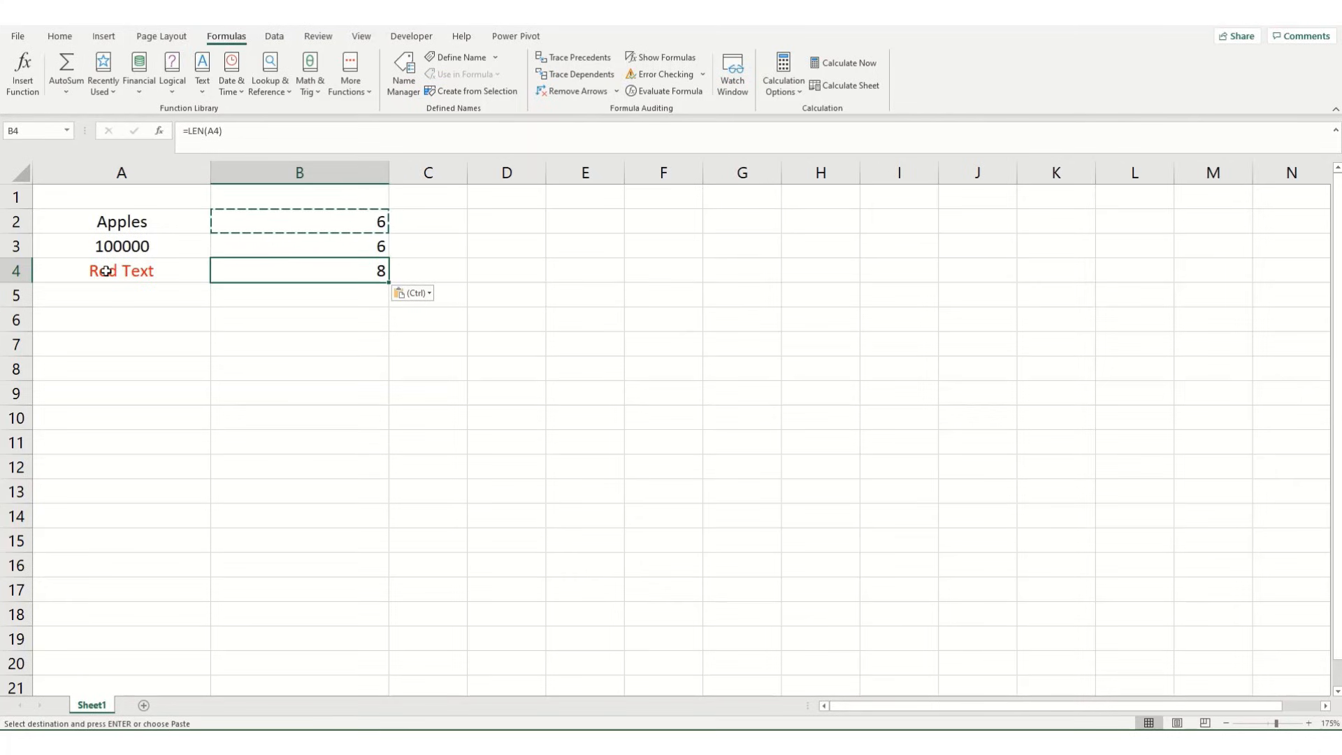
mouse_move(350, 287)
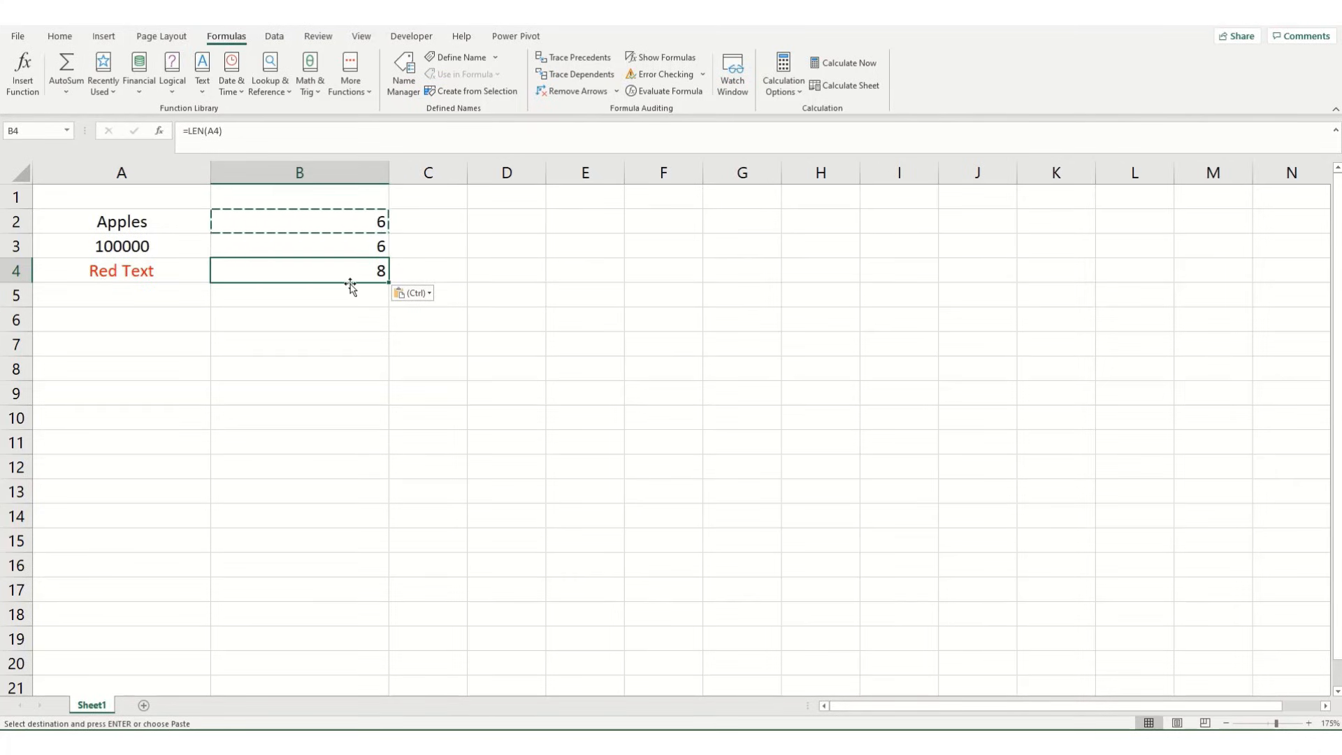
mouse_move(182, 277)
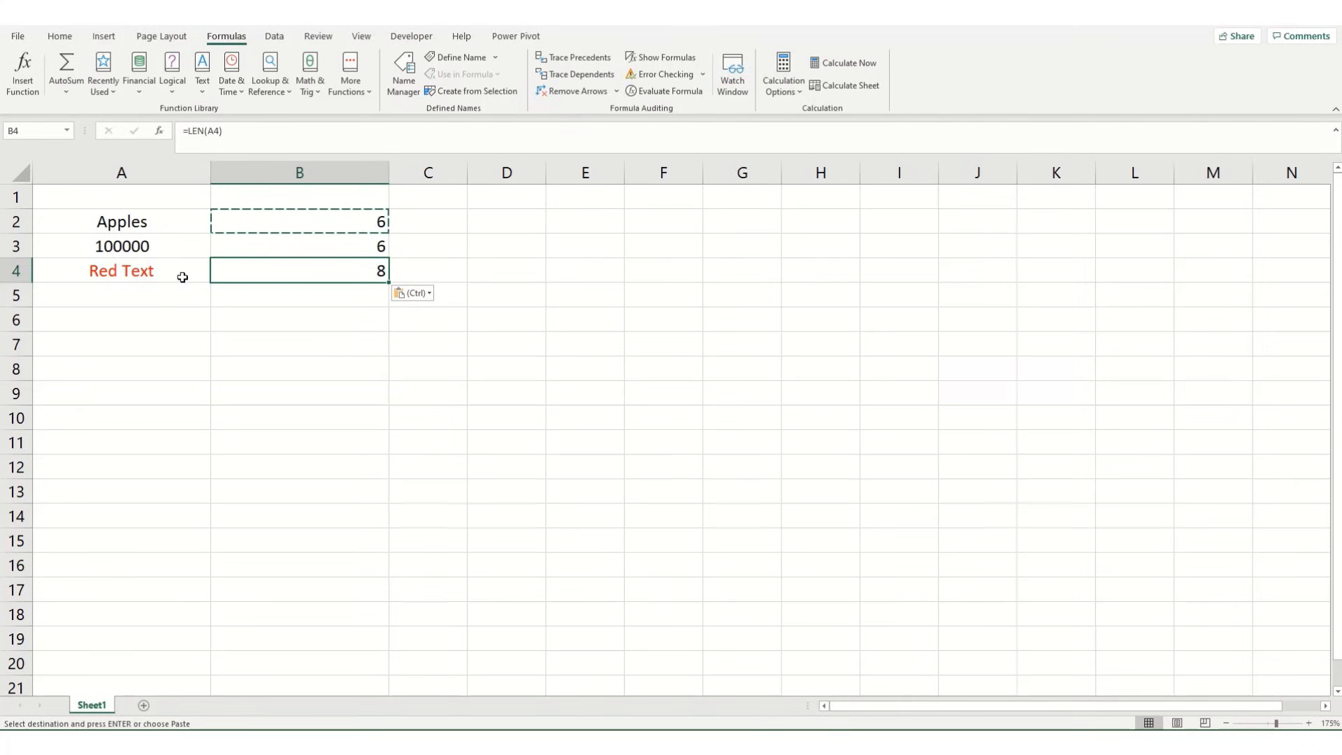
mouse_move(124, 270)
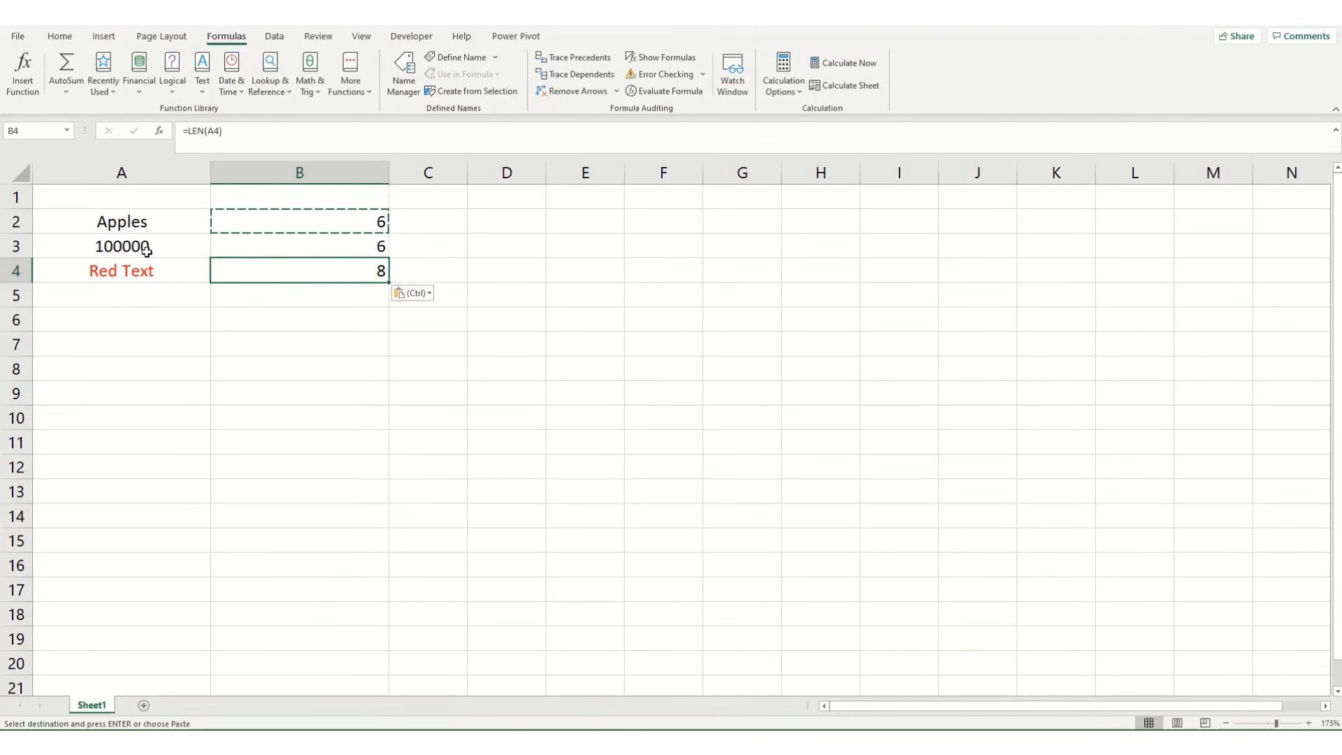
Format A3 with the 1000 separator so it reads 100,000 while LEN stays 6
click(121, 246)
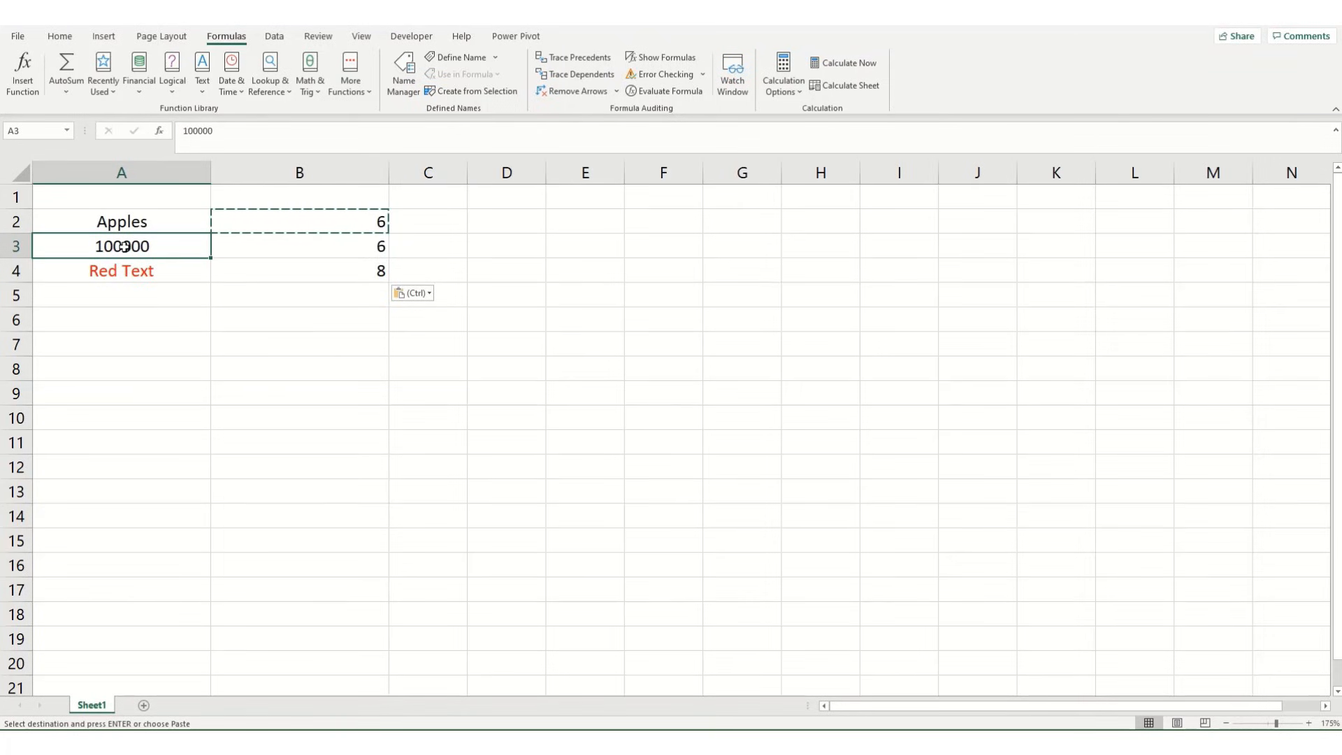
key(ctrl+1)
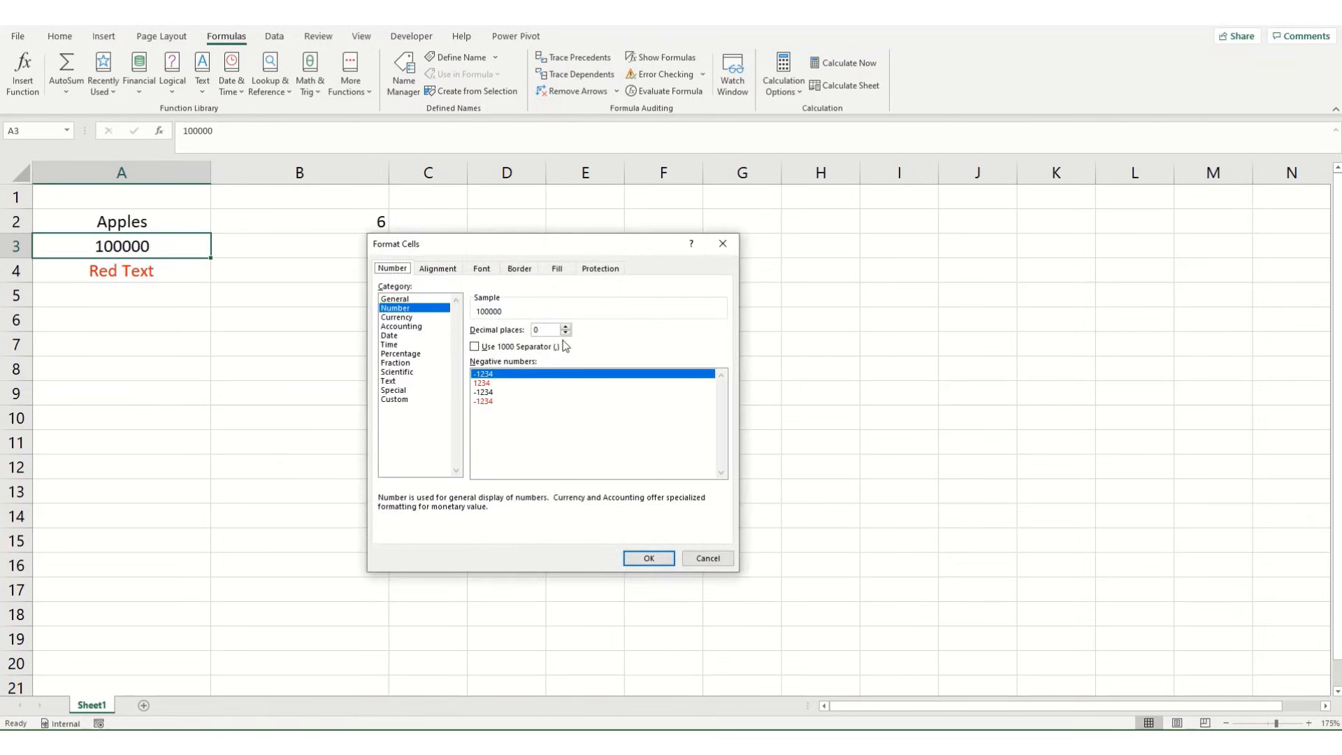
mouse_move(366, 359)
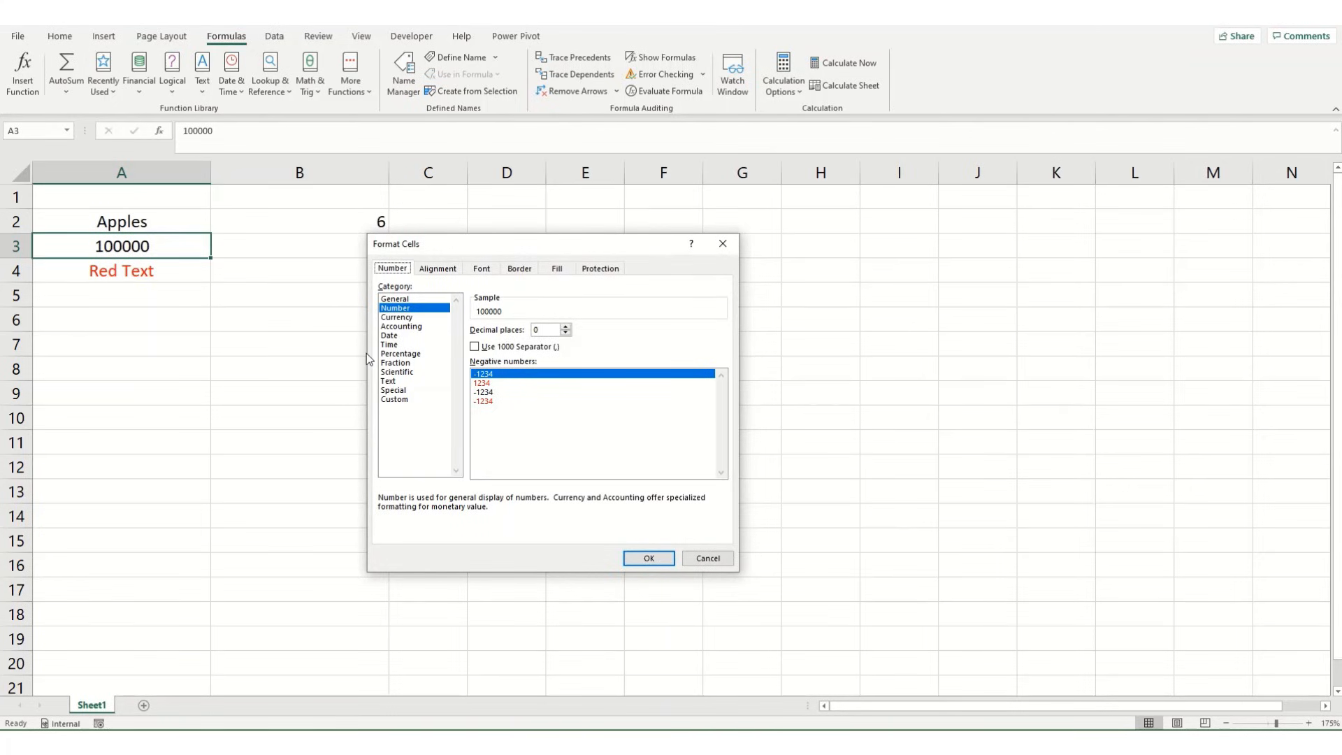
mouse_move(471, 340)
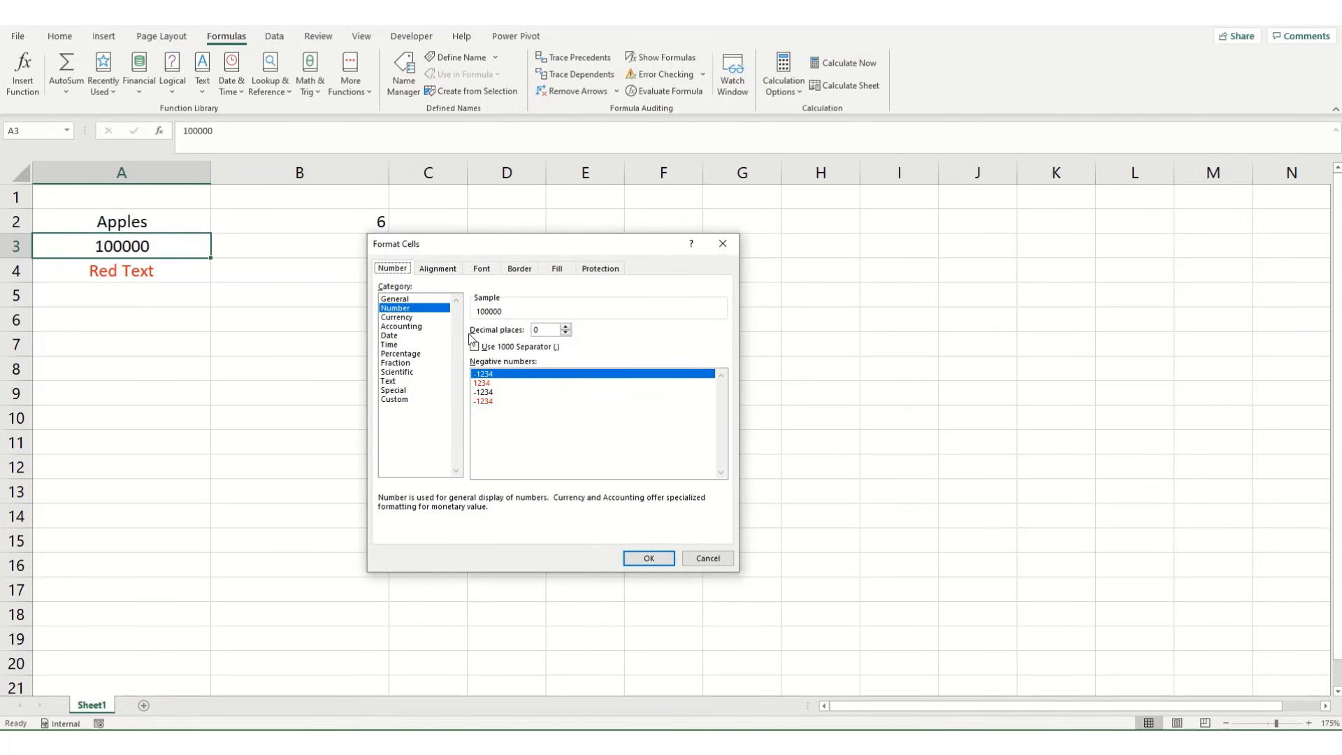
click(476, 347)
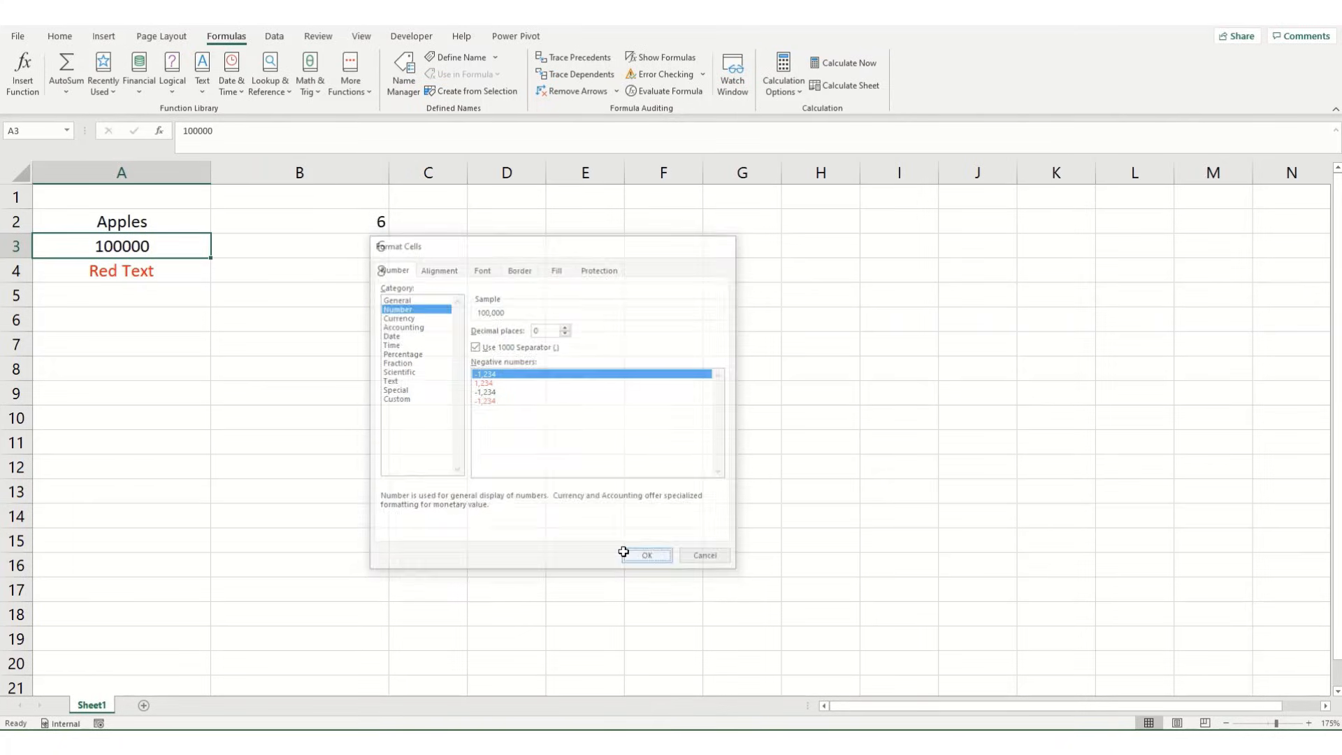
click(646, 555)
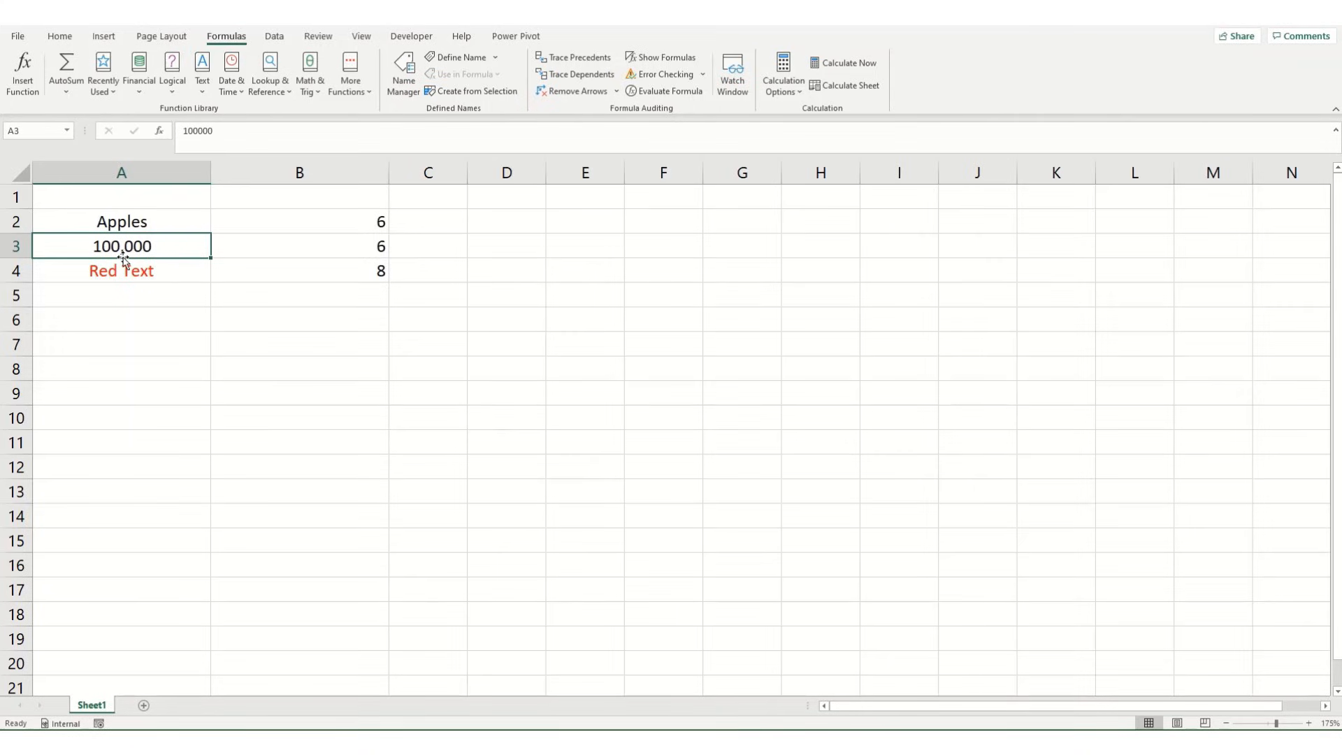
mouse_move(372, 248)
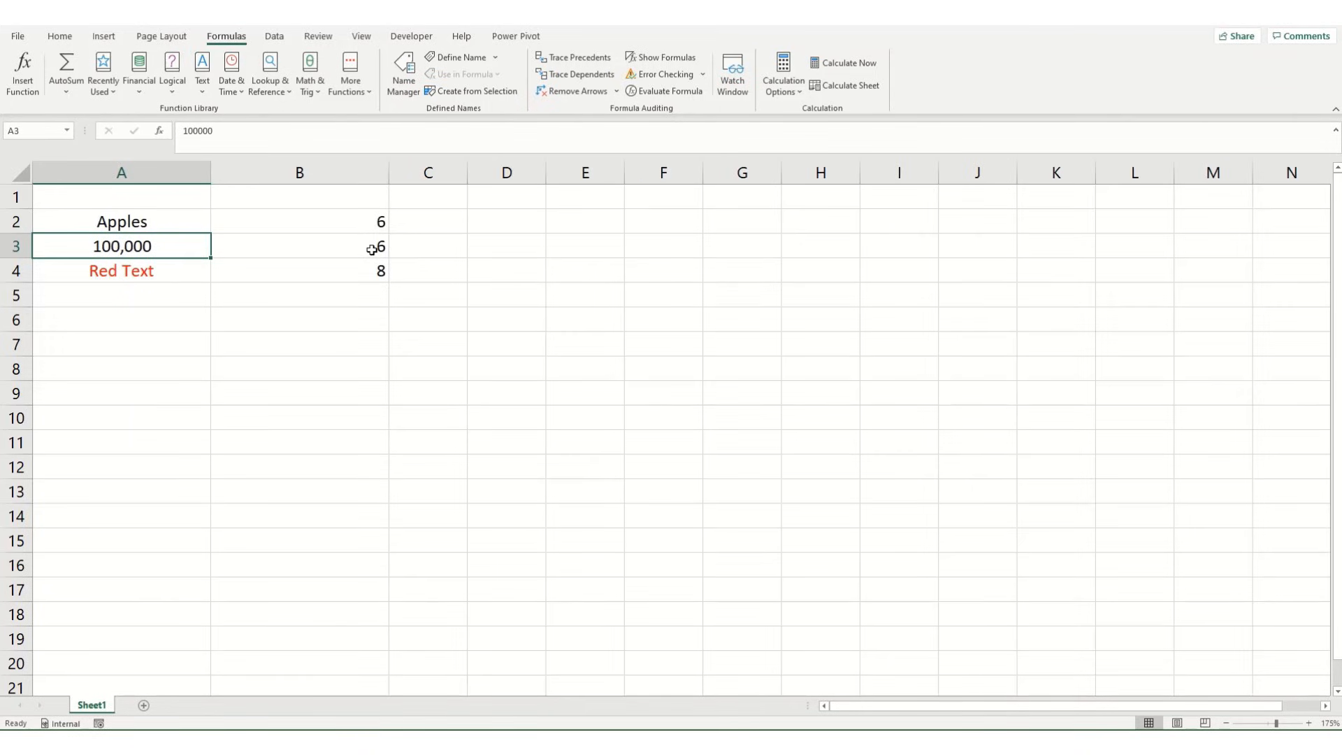
mouse_move(59, 37)
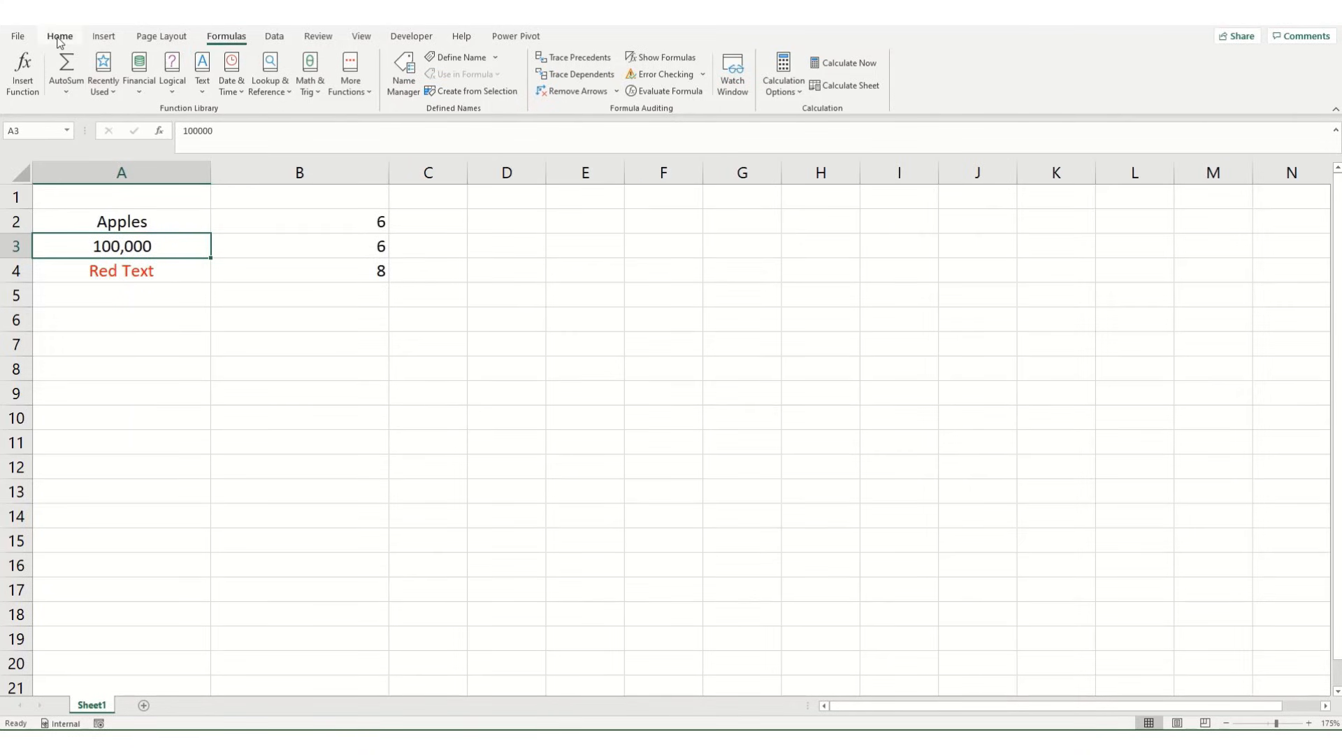
Apply Currency format to A3 so it reads £100,000.00 while LEN stays 6
click(58, 36)
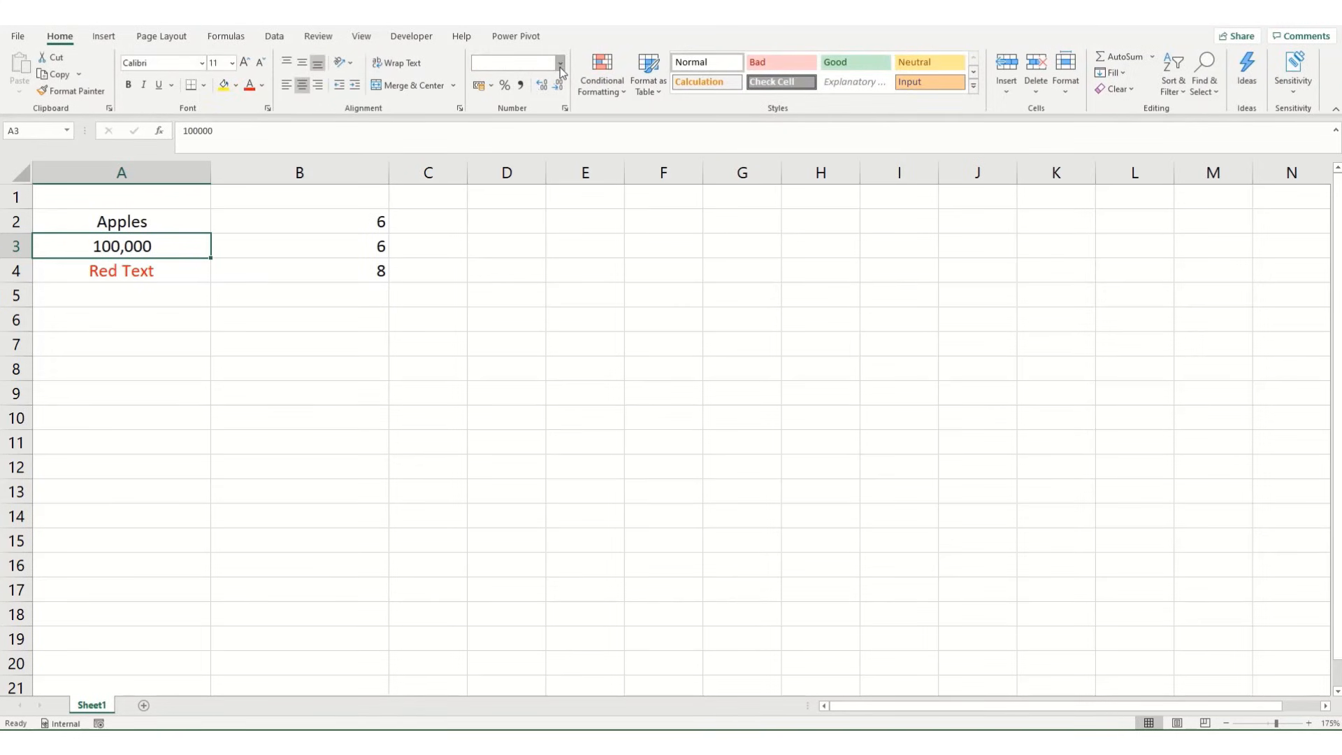
click(557, 61)
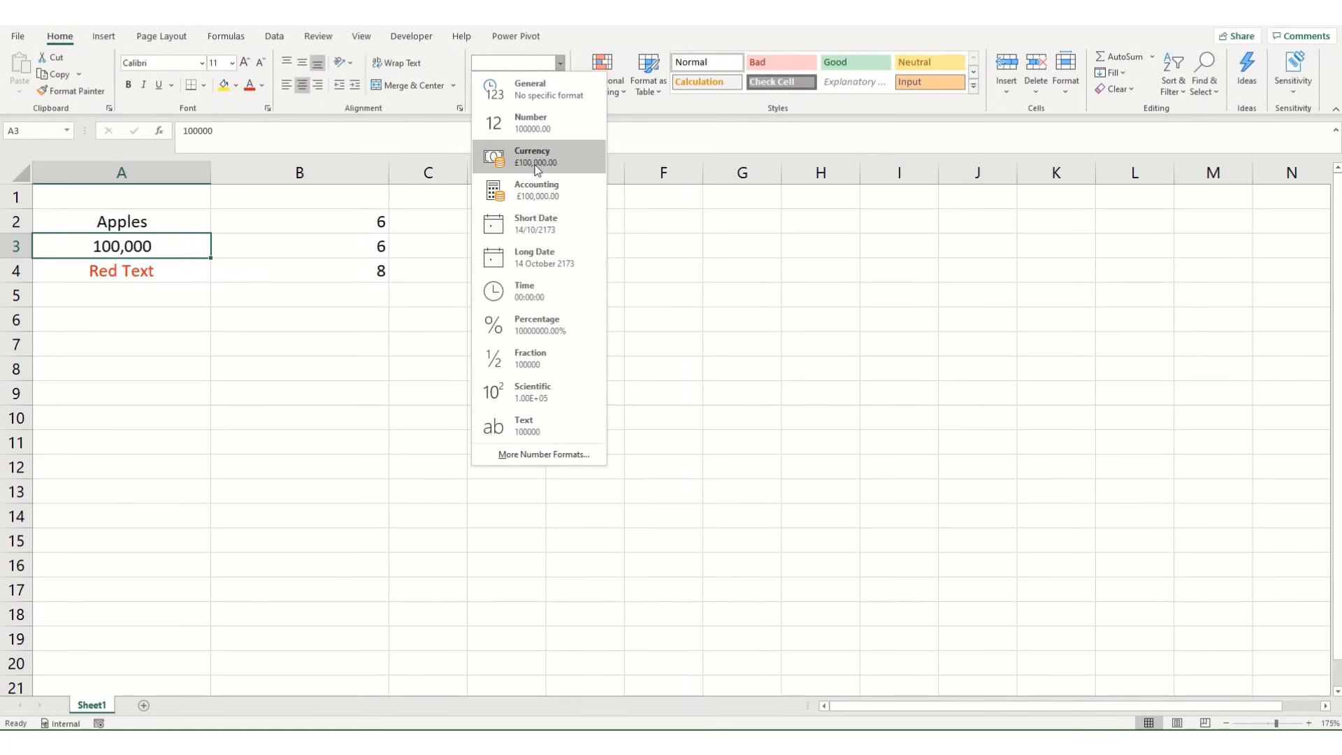
click(533, 157)
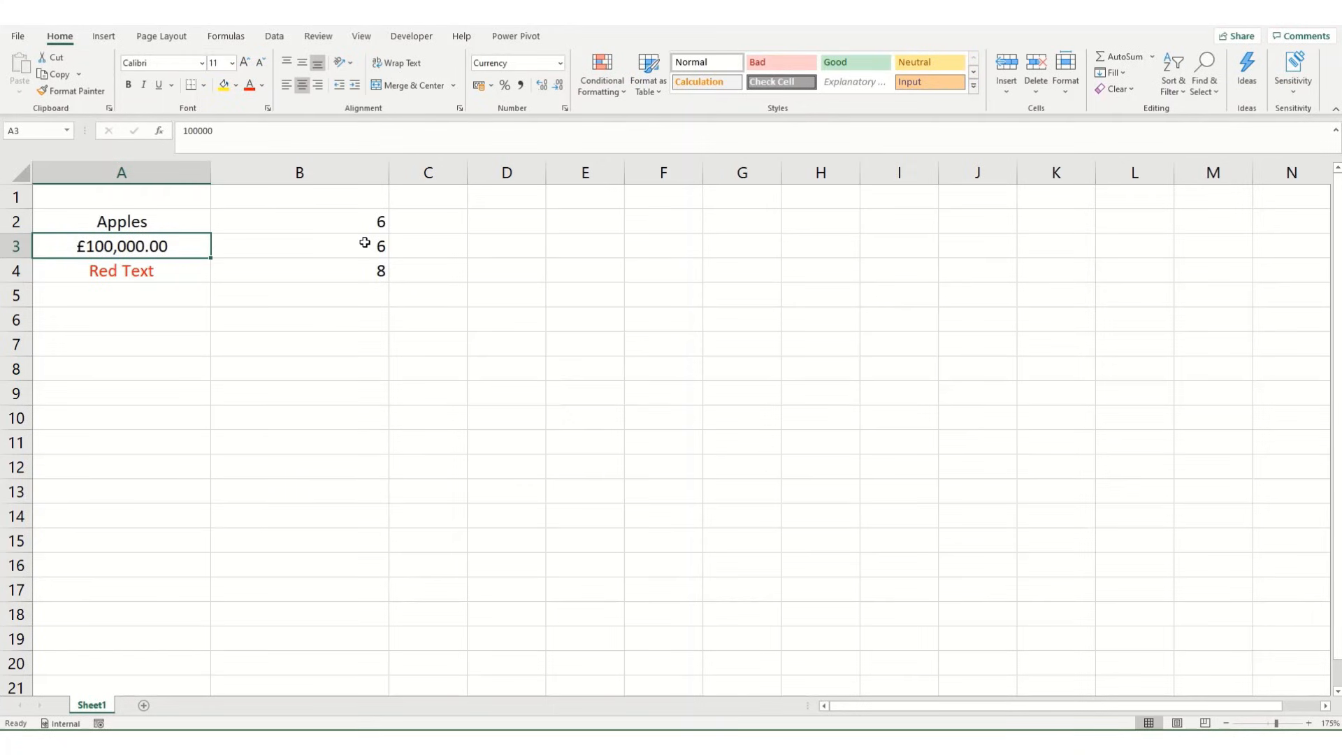
double_click(120, 246)
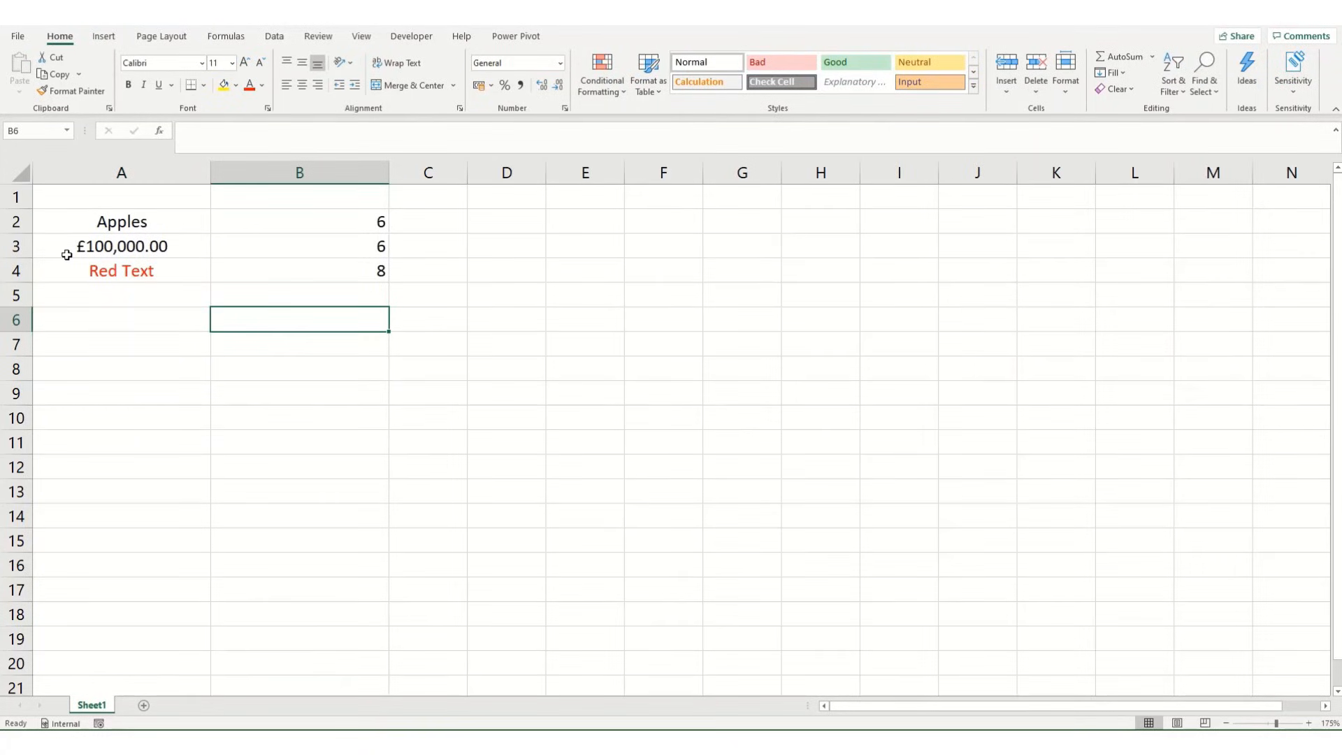
mouse_move(190, 257)
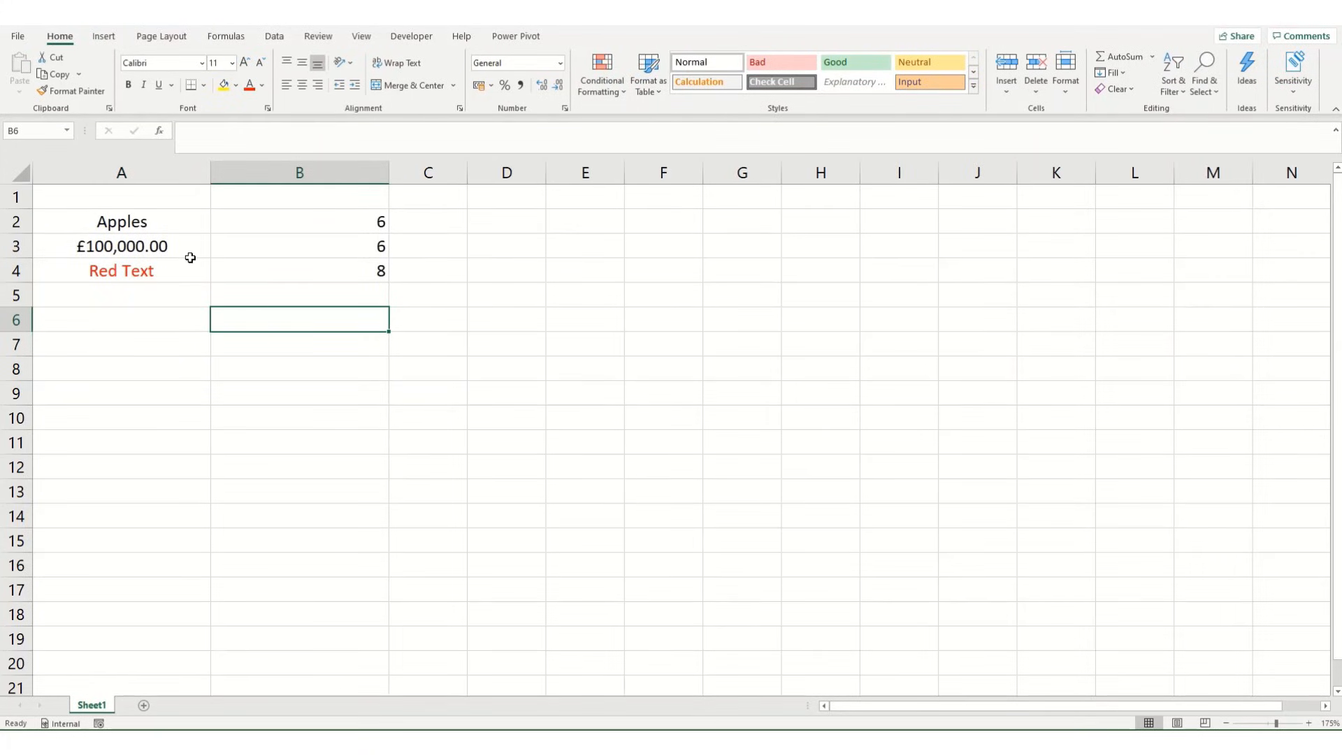
mouse_move(188, 294)
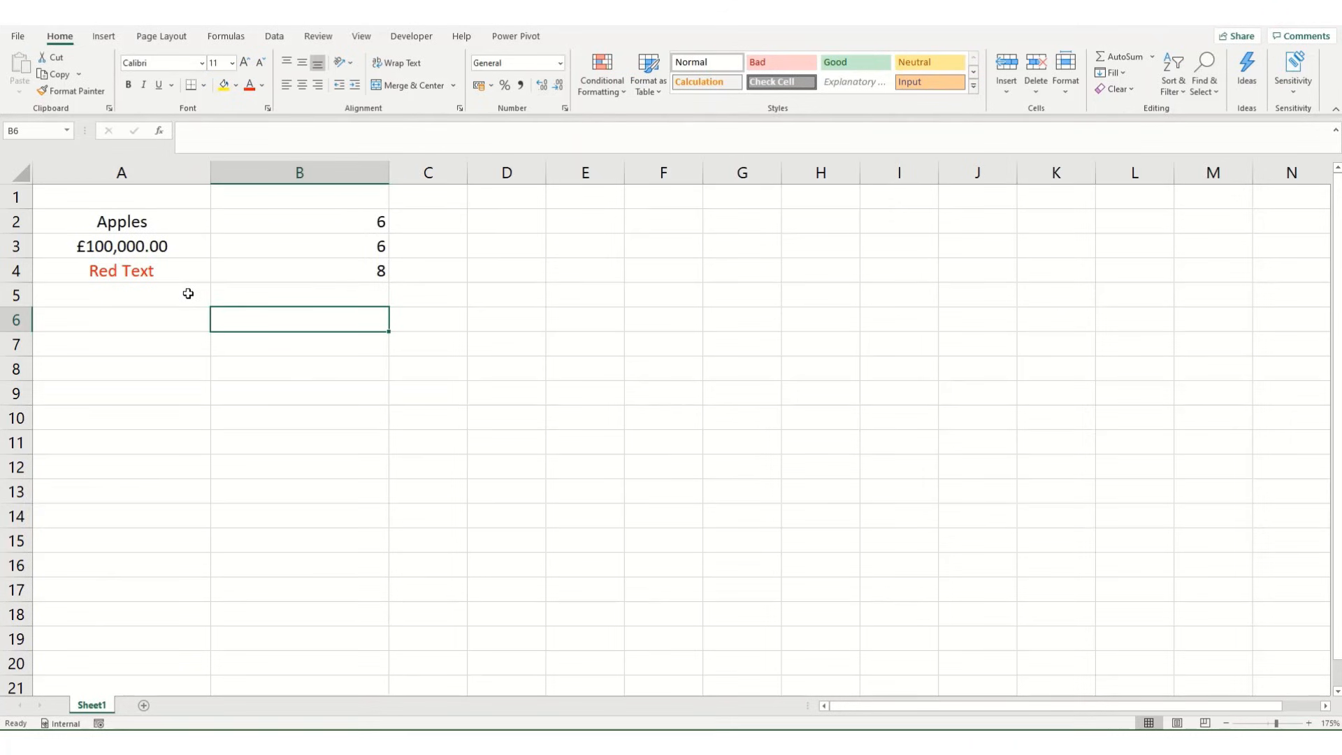